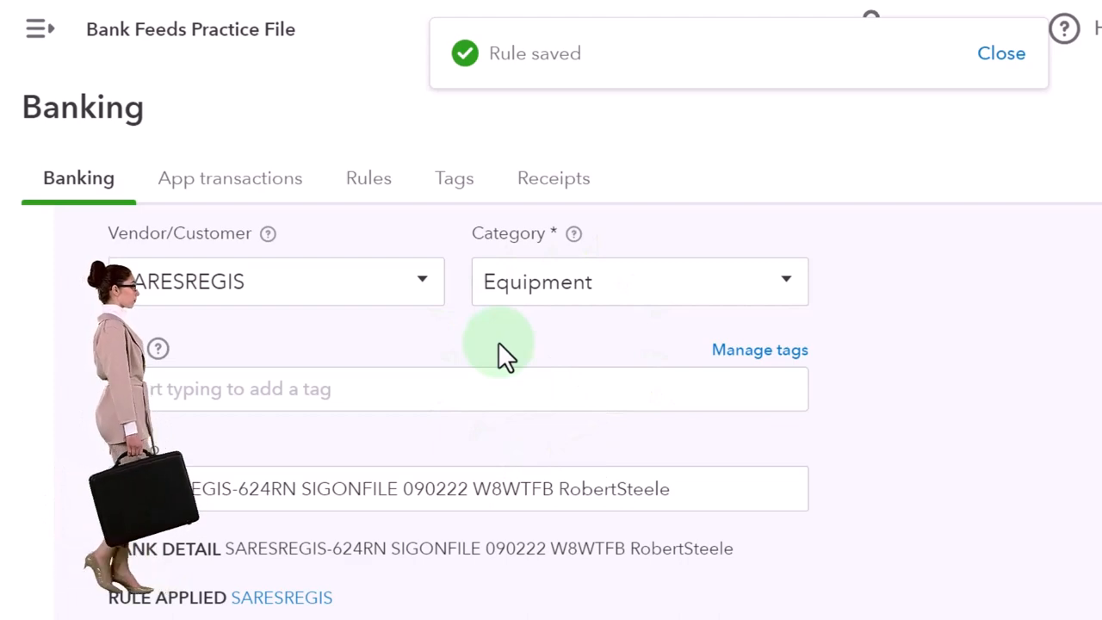
# - Scroll the Banking page to review the rule-categorized transactions
pyautogui.scroll(-3)
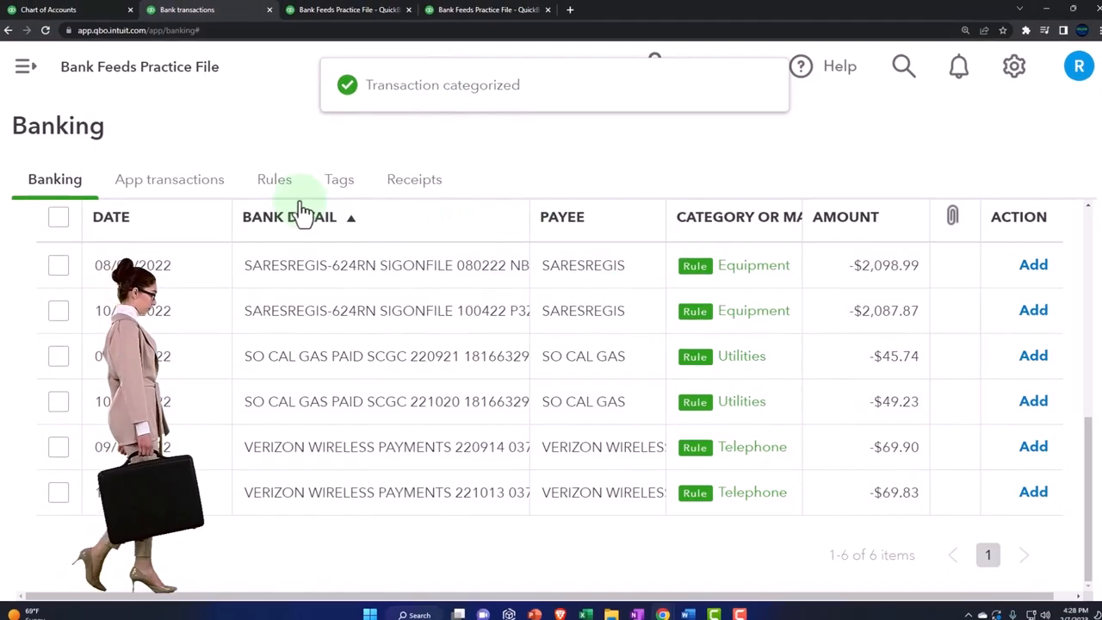
# - Show the Rules list with the three saved bank rules including SARESREGIS
pyautogui.click(274, 179)
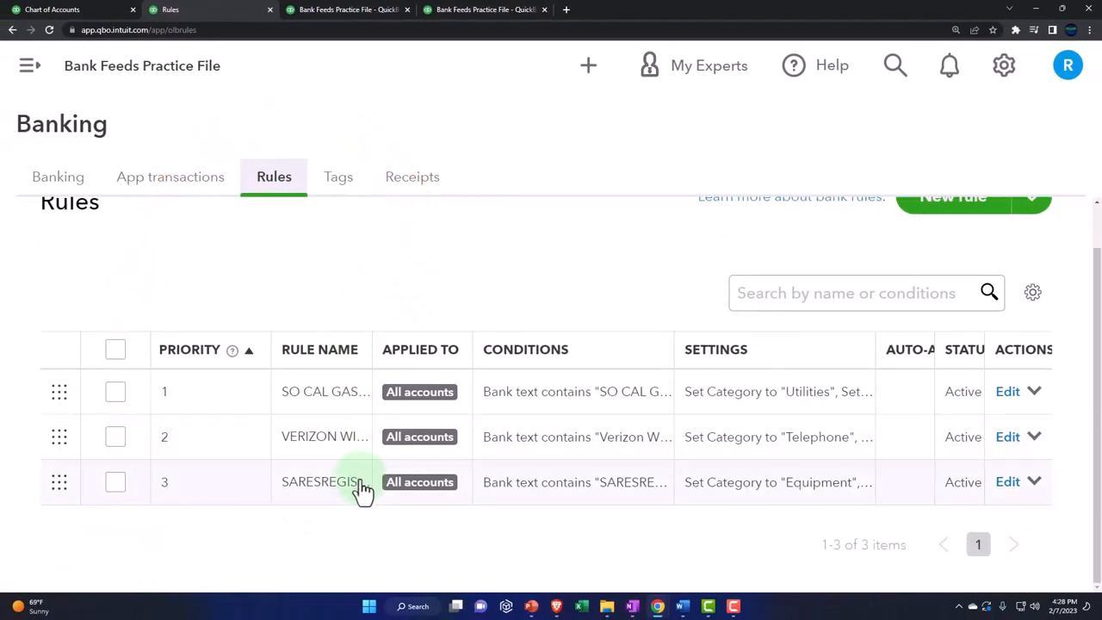
pyautogui.moveTo(344, 52)
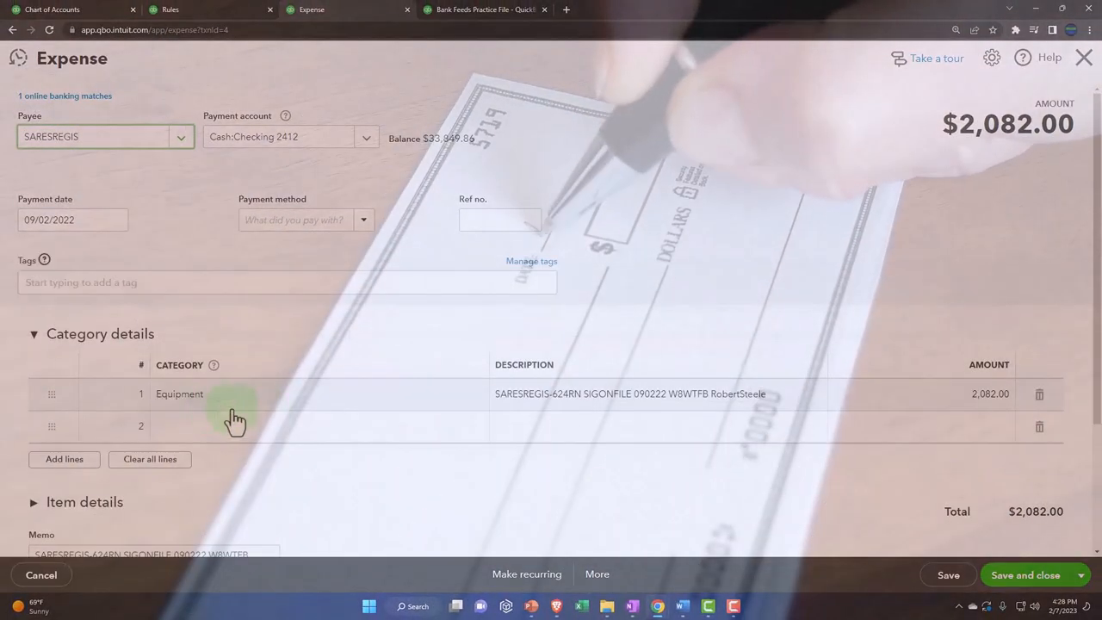
pyautogui.moveTo(1050, 90)
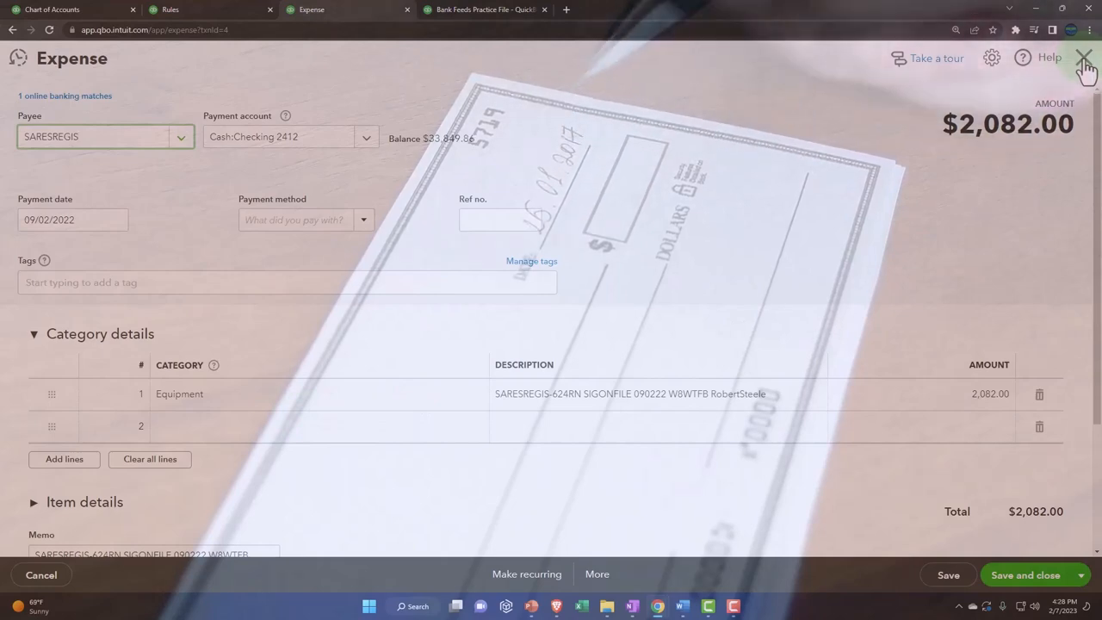
pyautogui.click(1085, 58)
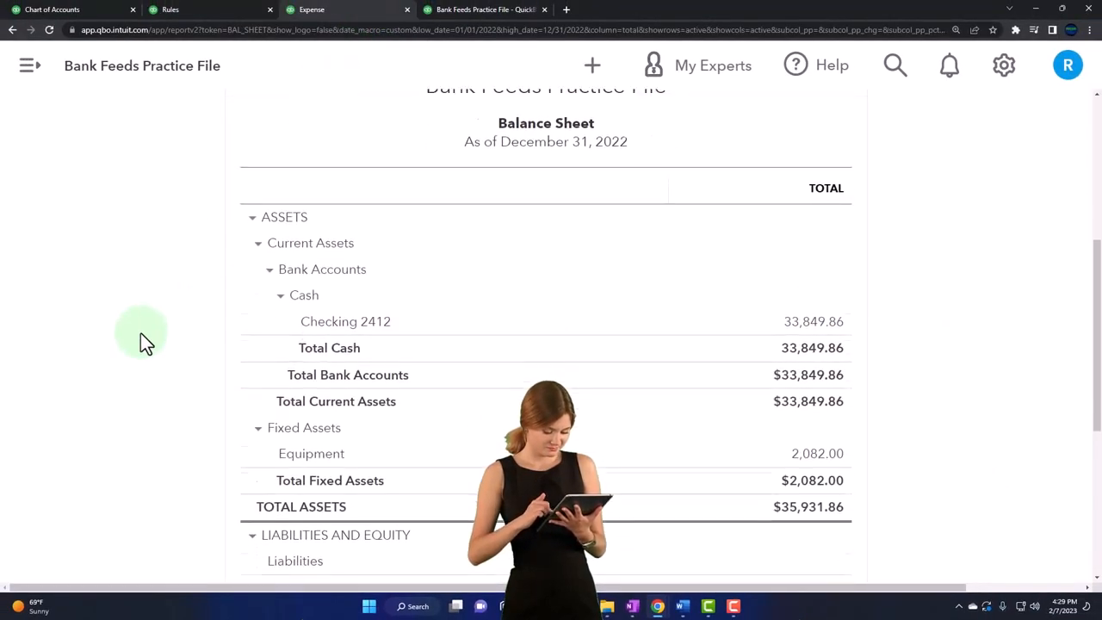
pyautogui.scroll(-3)
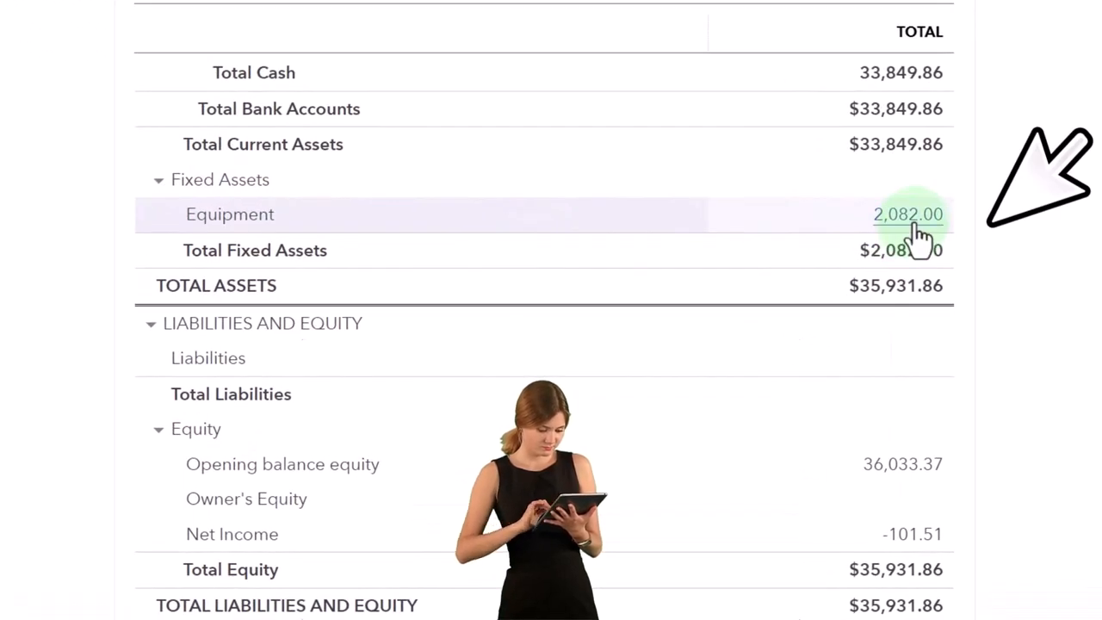
pyautogui.click(909, 214)
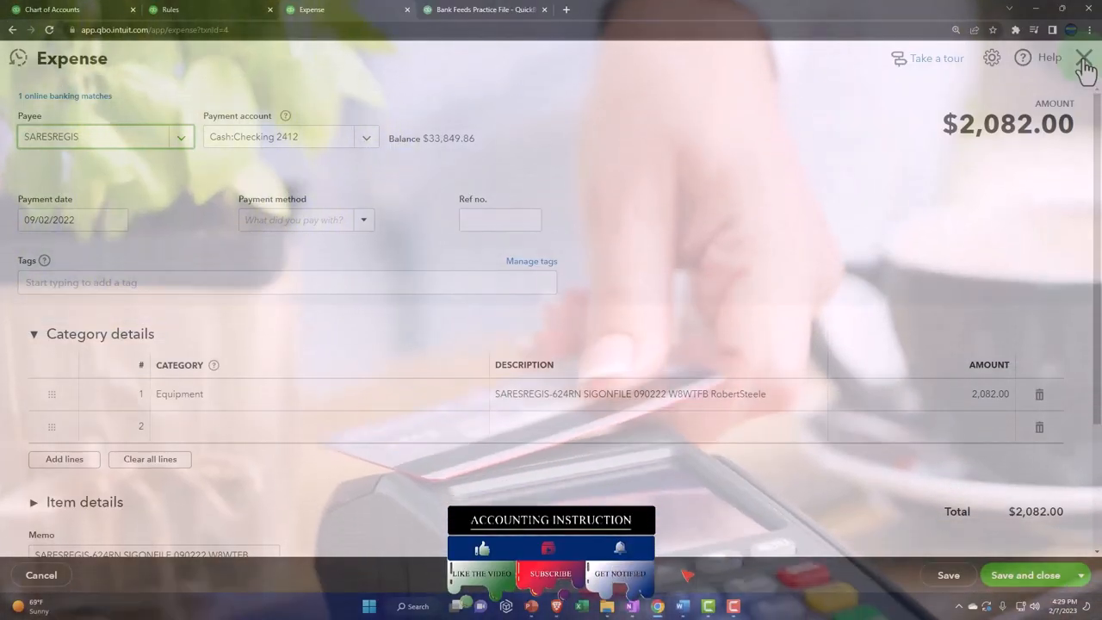
# - Close the expense and scroll the Balance Sheet showing Equipment $2,082.00 and total assets $35,931.86
pyautogui.click(1084, 59)
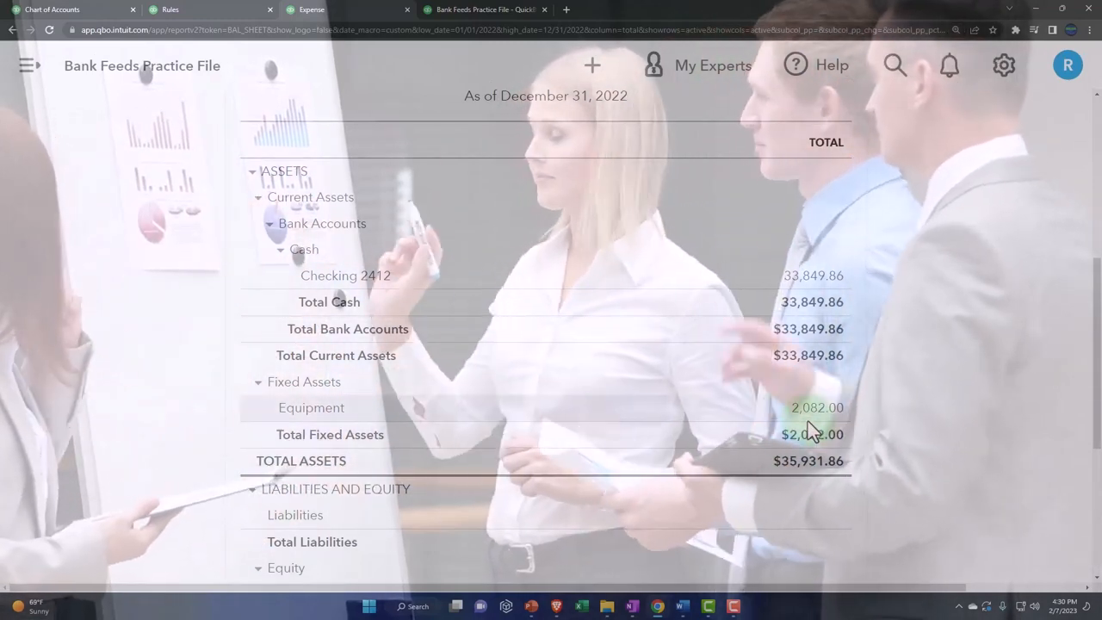
pyautogui.scroll(-3)
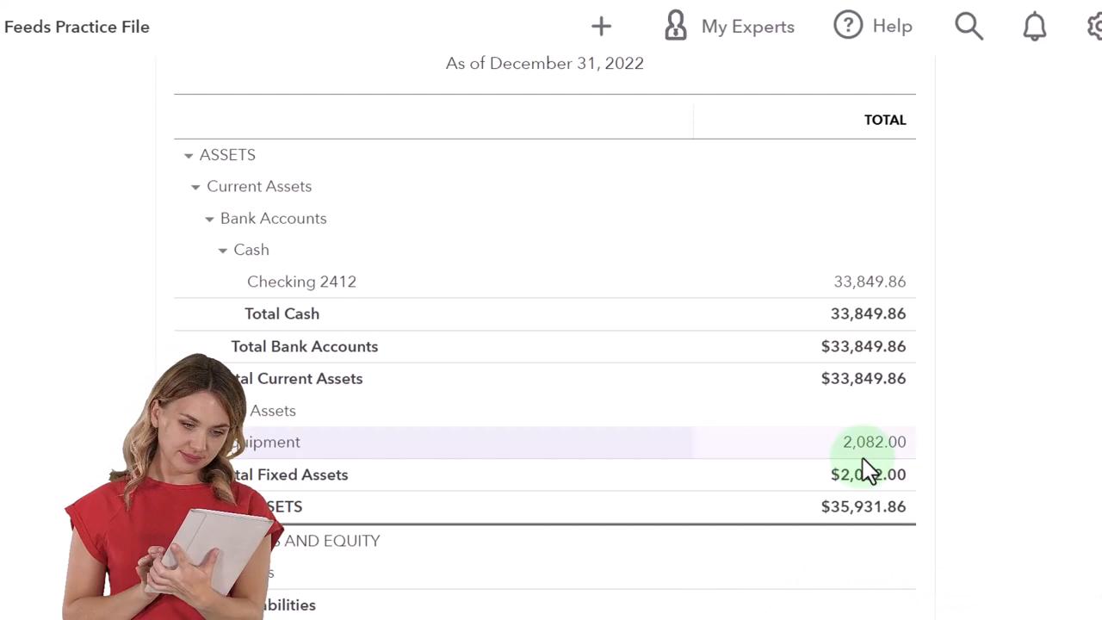
pyautogui.scroll(-3)
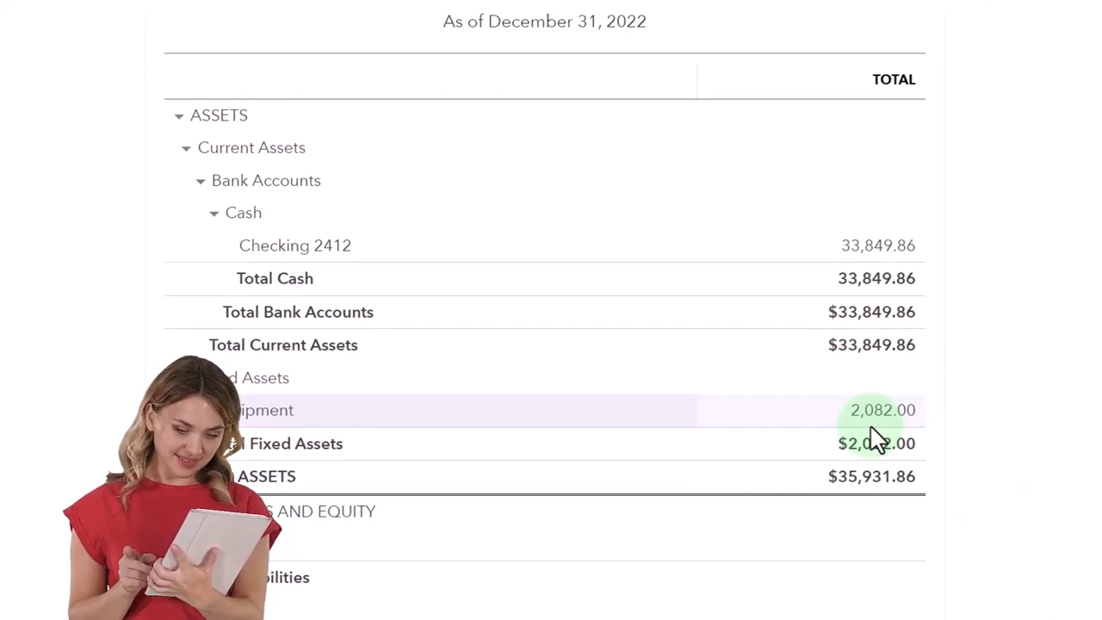
pyautogui.scroll(-3)
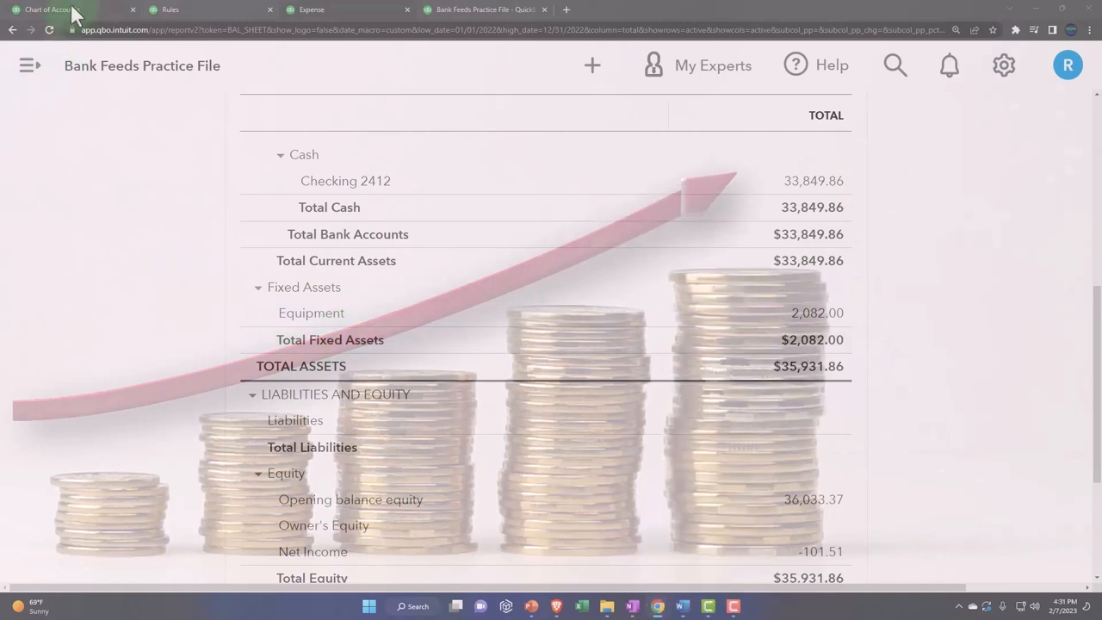
# - Switch to the Chart of Accounts listing Cash, Checking 2412 and Equipment
pyautogui.click(51, 11)
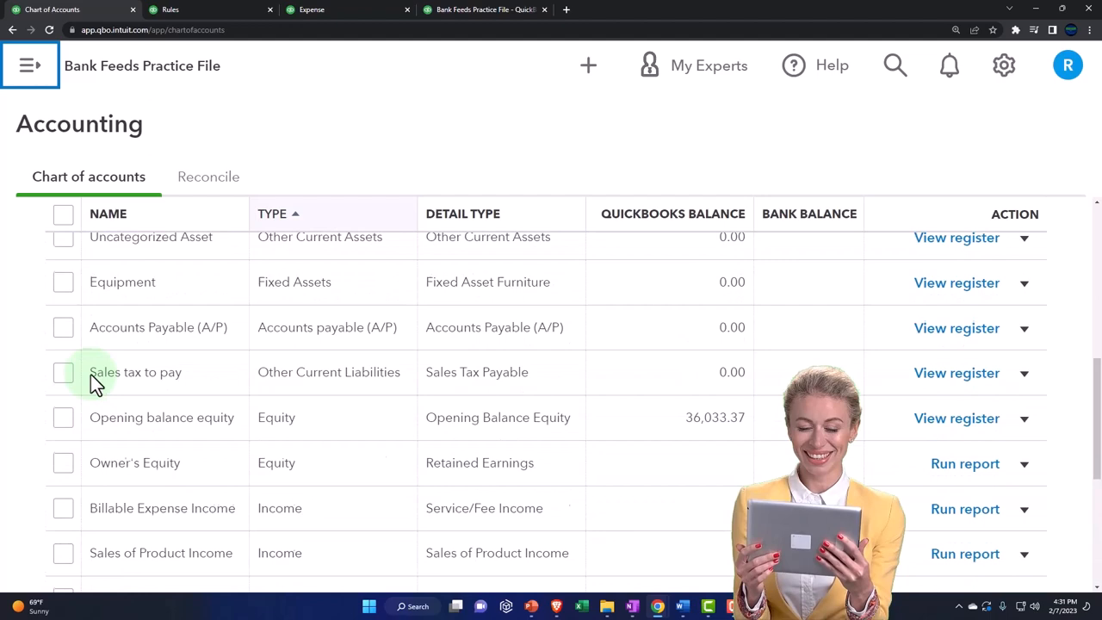
pyautogui.scroll(-3)
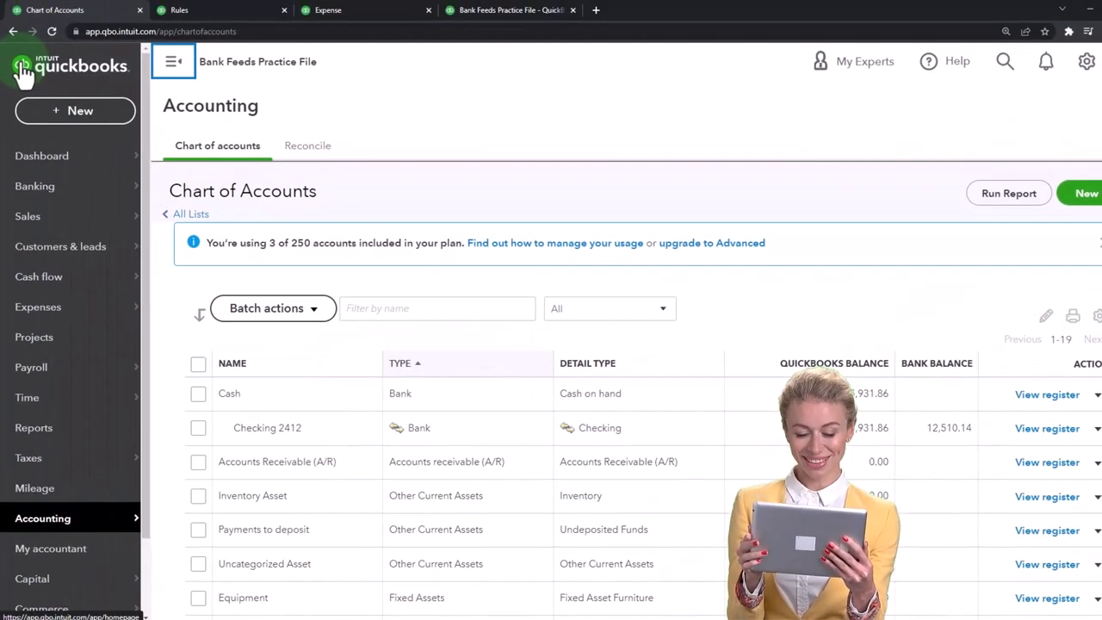
pyautogui.moveTo(38, 307)
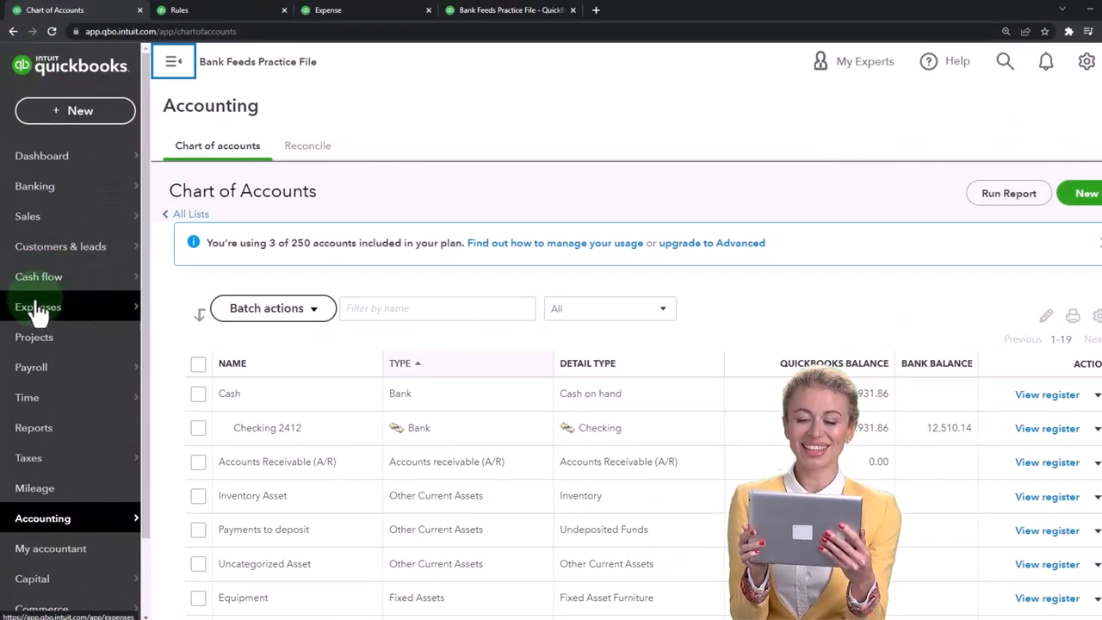
# - Go to Expenses in the left navigation and open the Vendors list
pyautogui.click(38, 307)
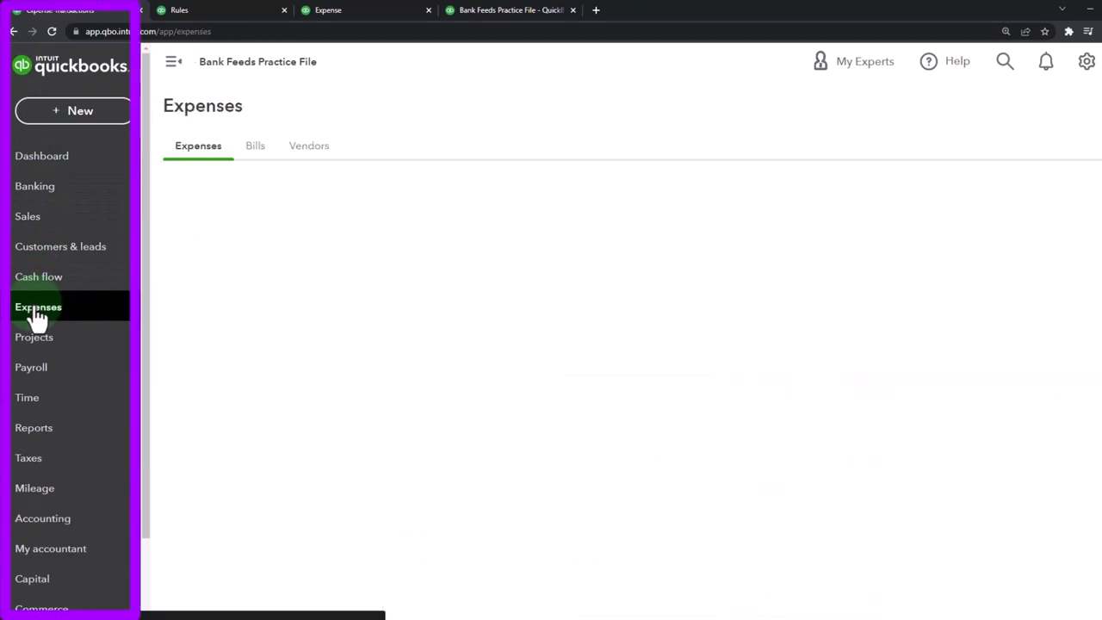
pyautogui.click(308, 145)
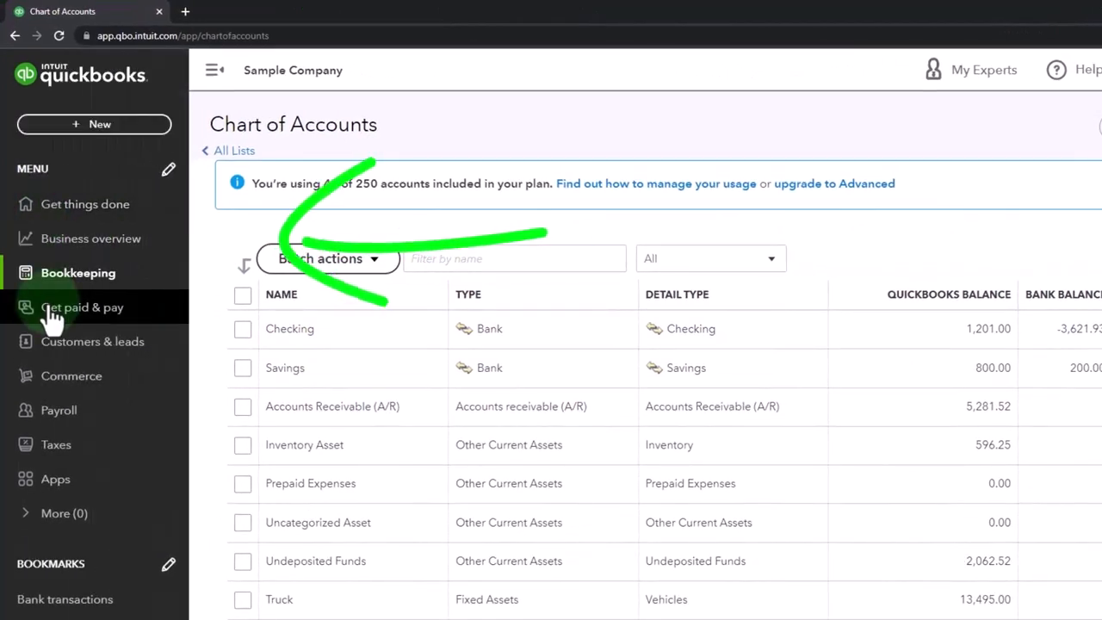
pyautogui.click(83, 306)
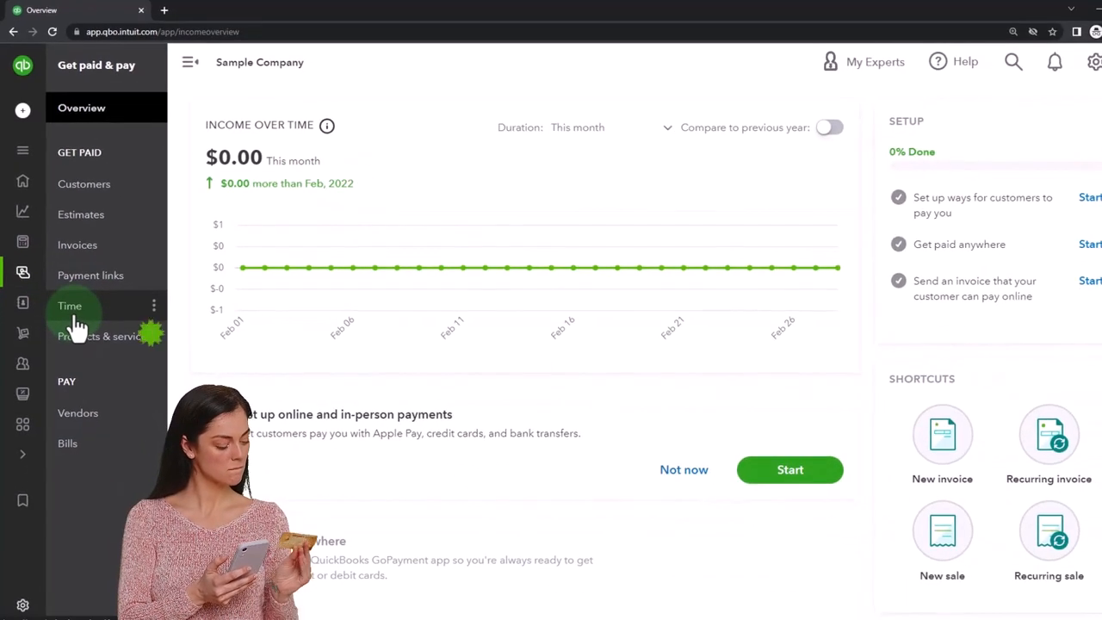
pyautogui.click(78, 413)
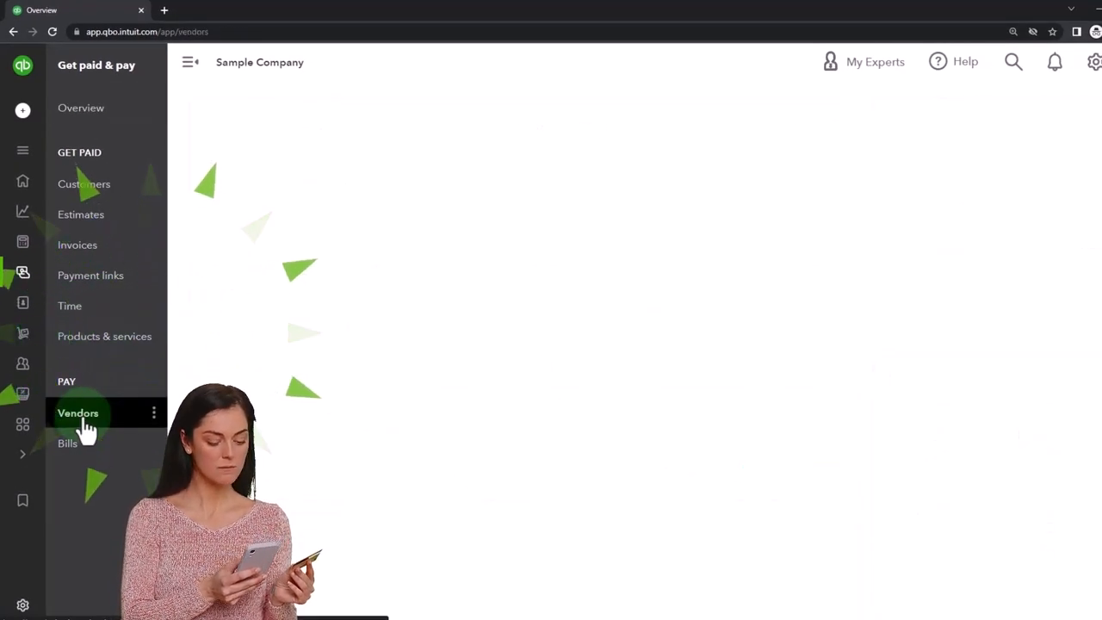
# - Review the three bank-feed vendors and open the first vendor's record
pyautogui.click(78, 413)
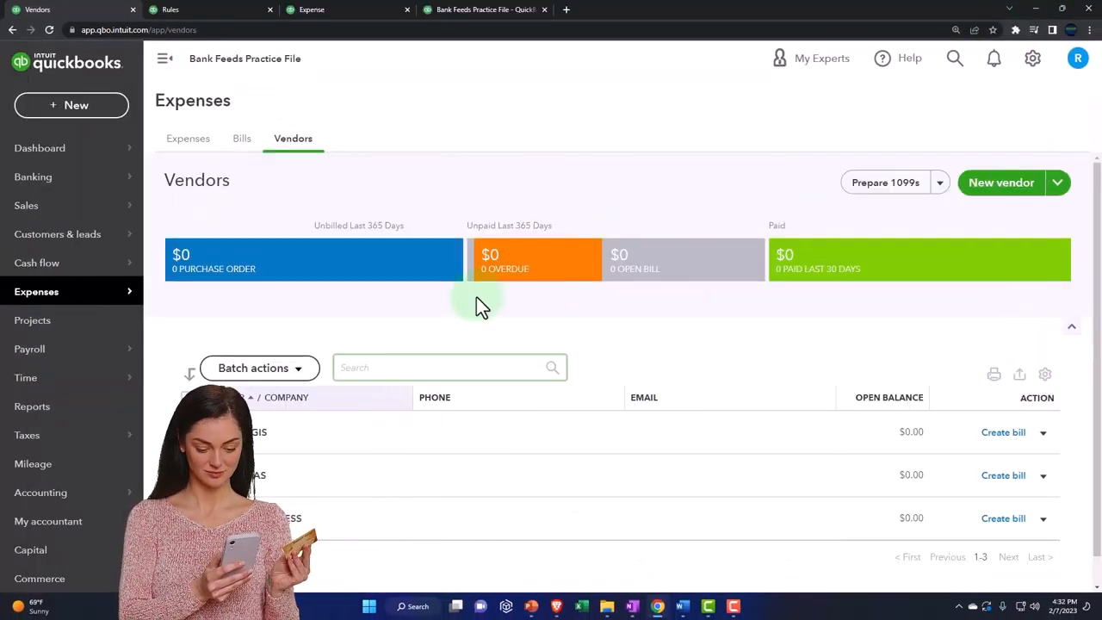
pyautogui.scroll(-3)
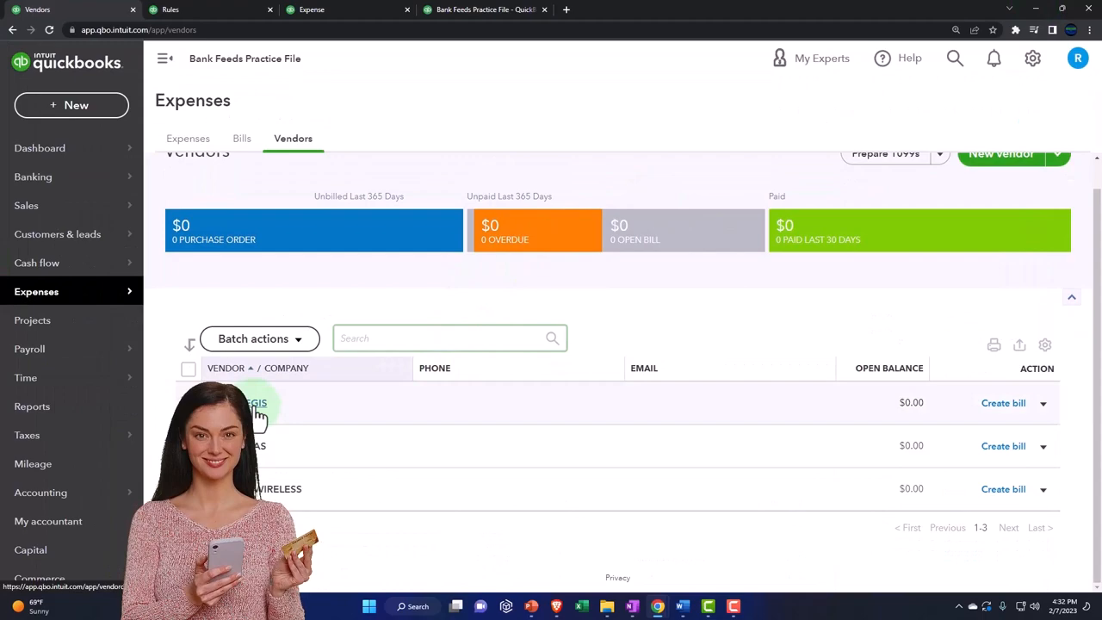
pyautogui.click(254, 403)
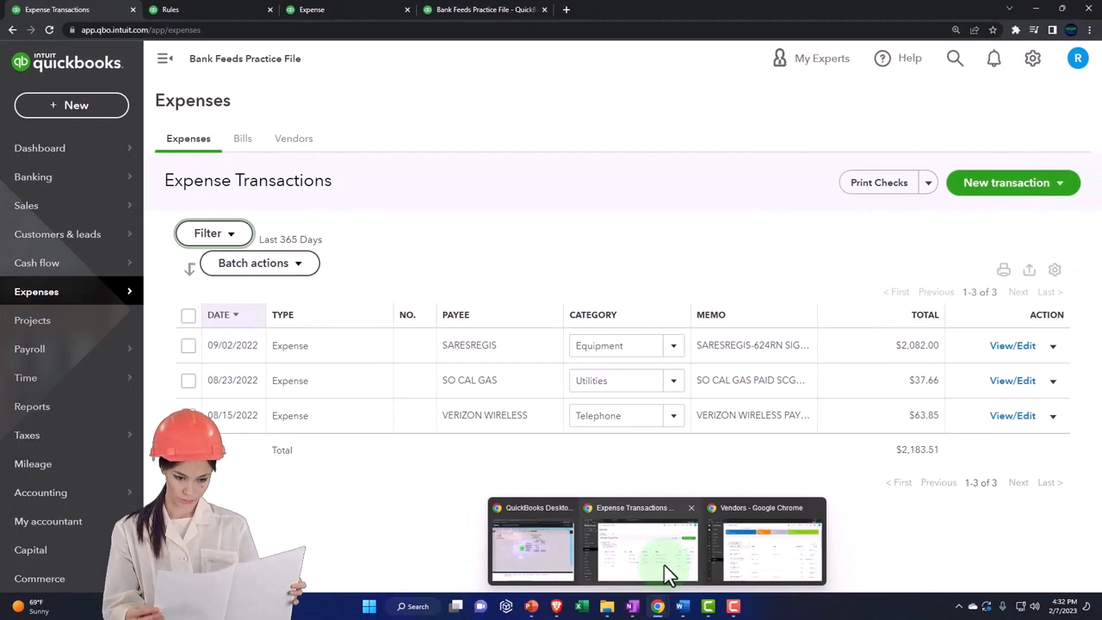
# - Return to the practice file's Expense Transactions listing three expenses totaling $2,183.51
pyautogui.click(766, 551)
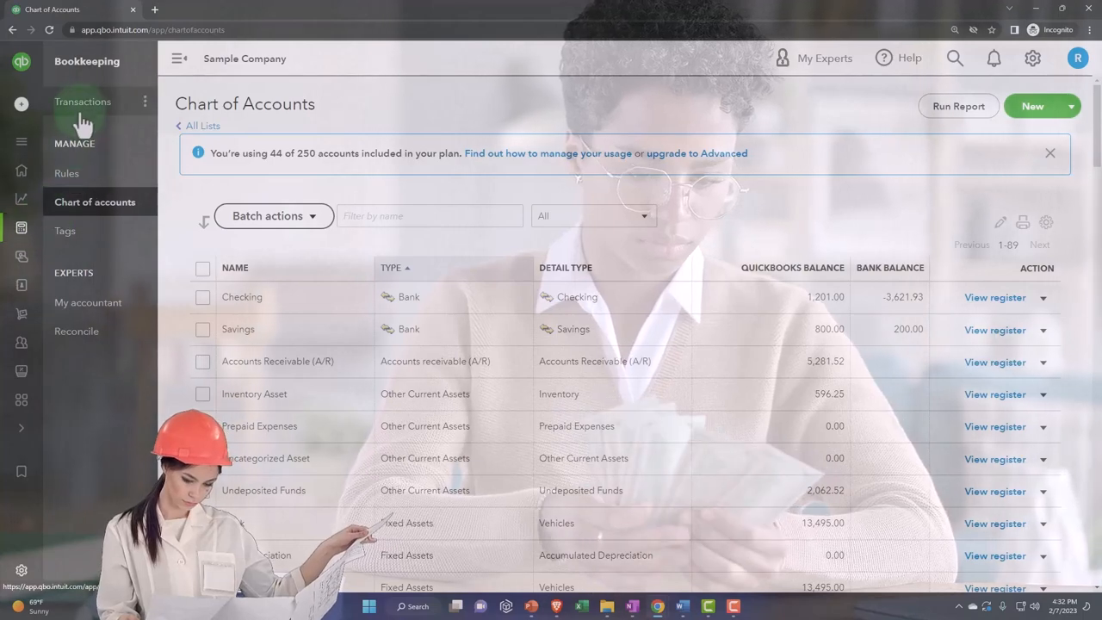
pyautogui.click(82, 101)
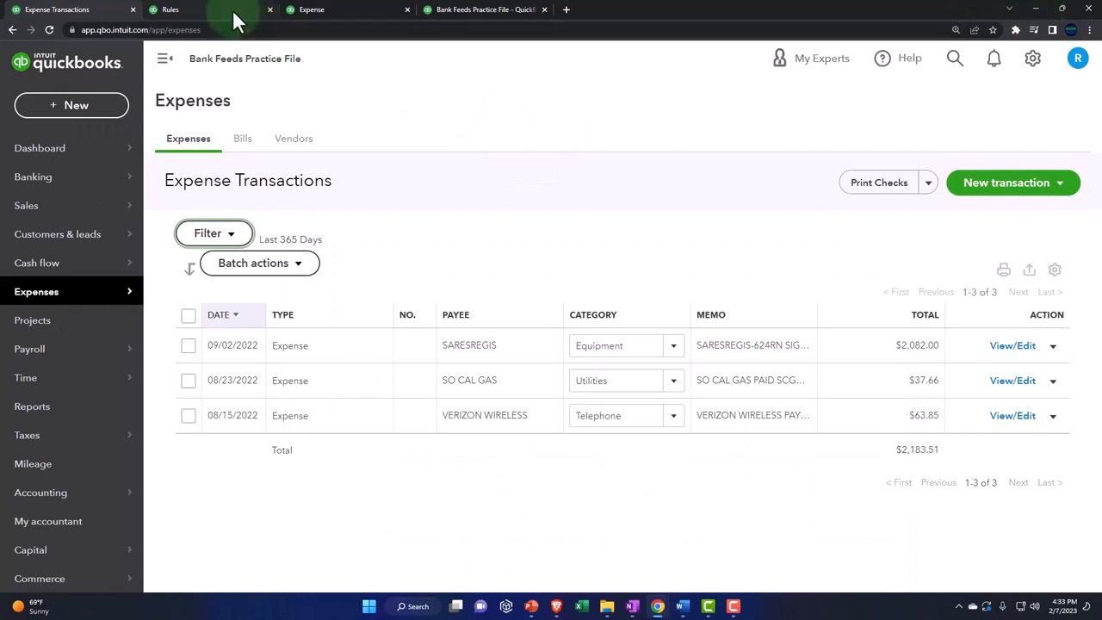
# - Review the rules, 2022 profit and loss and balance sheet, then drill into Checking 2412's $33,849.86
pyautogui.click(171, 10)
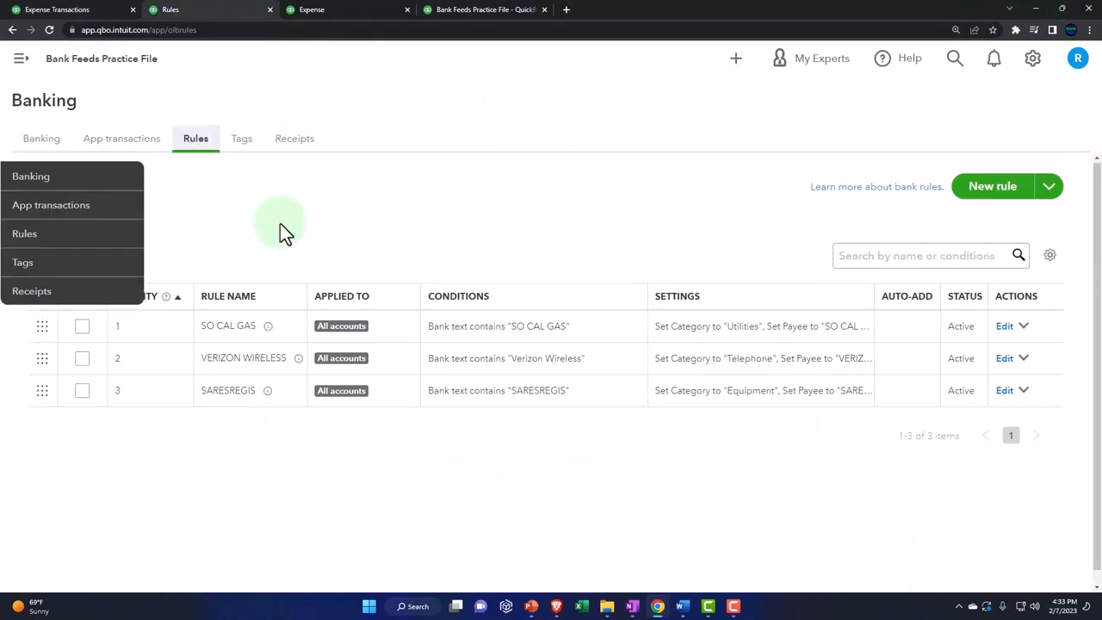
pyautogui.click(486, 11)
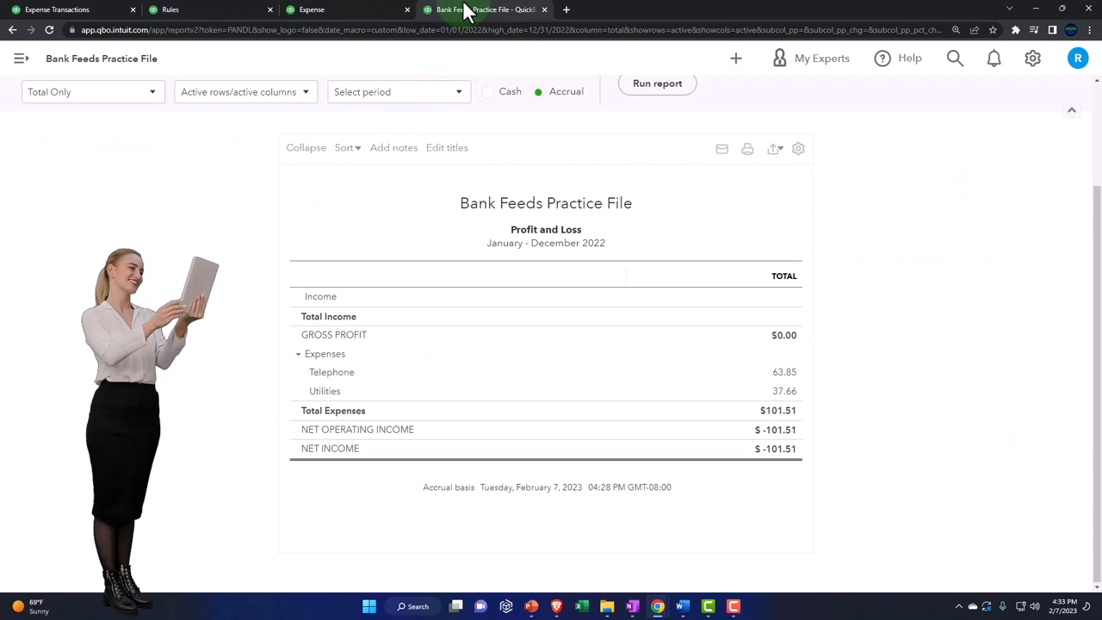
pyautogui.click(482, 10)
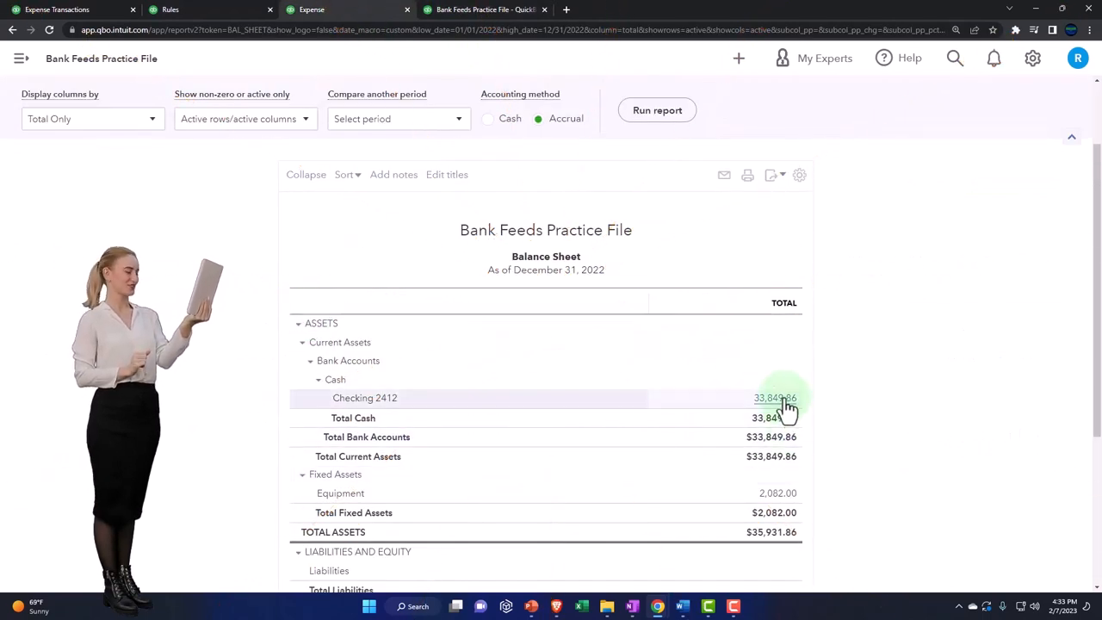
pyautogui.click(775, 398)
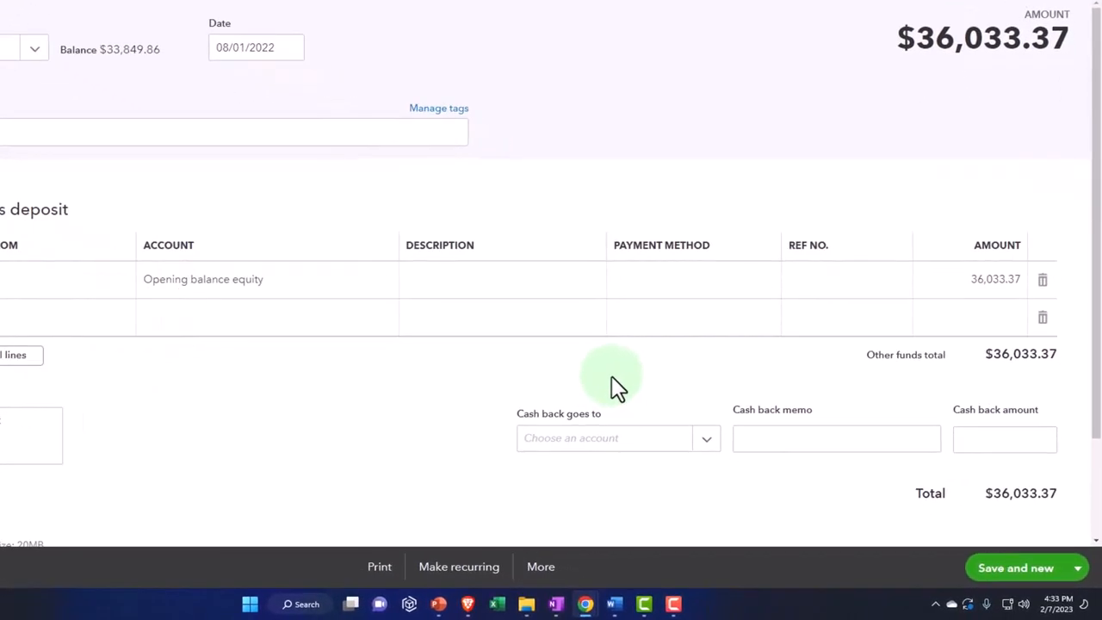
pyautogui.moveTo(541, 566)
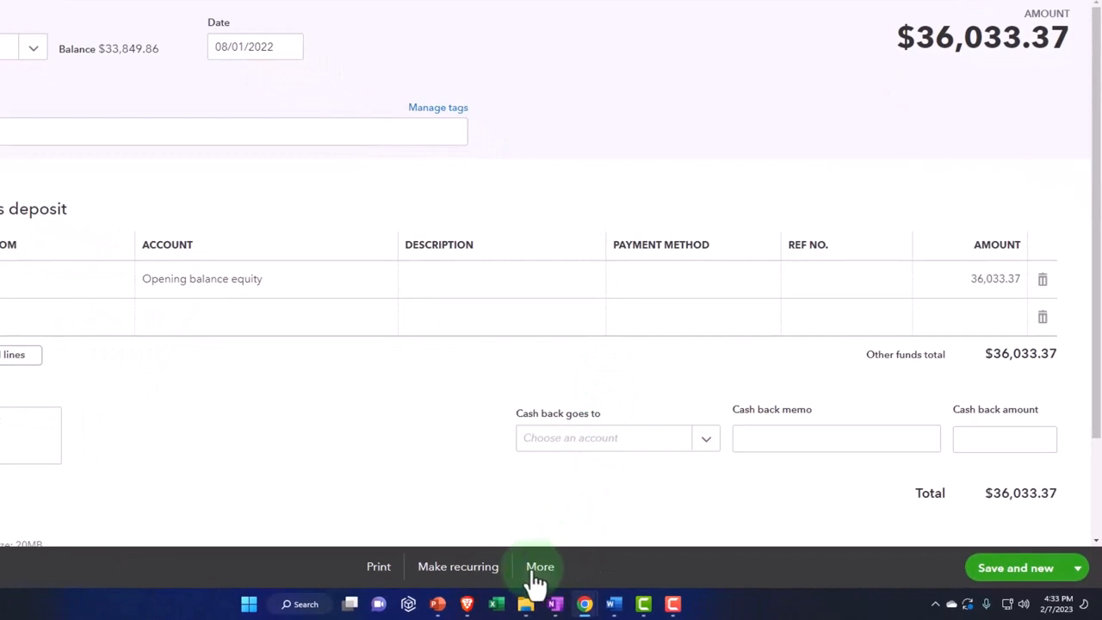
# - Delete the $36,033.37 opening balance equity deposit, confirming the reconciled-transaction warning
pyautogui.click(541, 566)
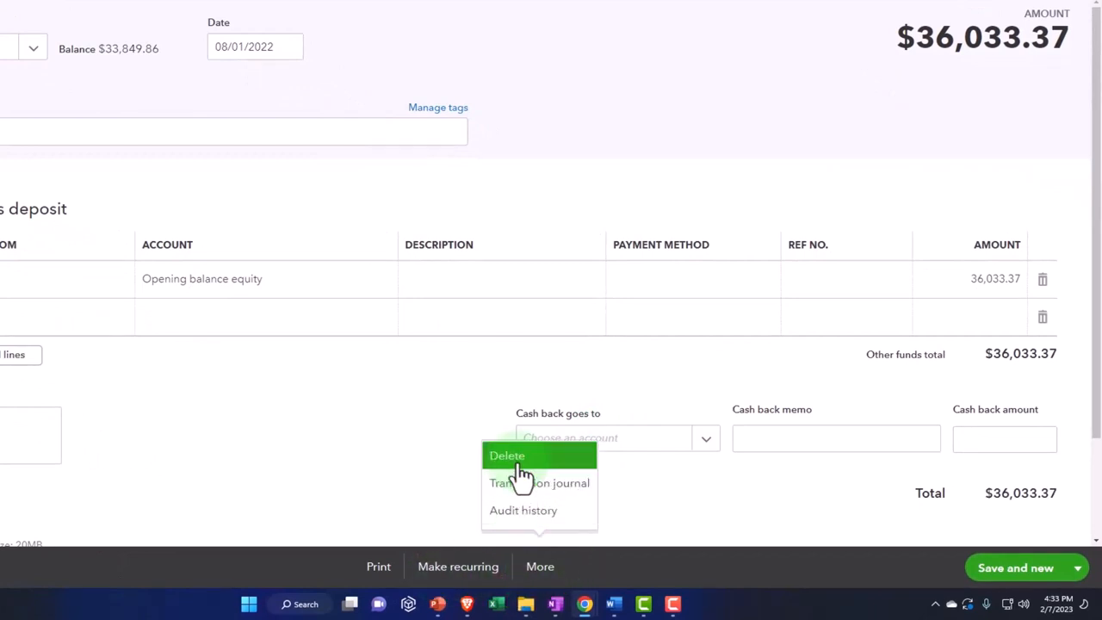
pyautogui.click(506, 455)
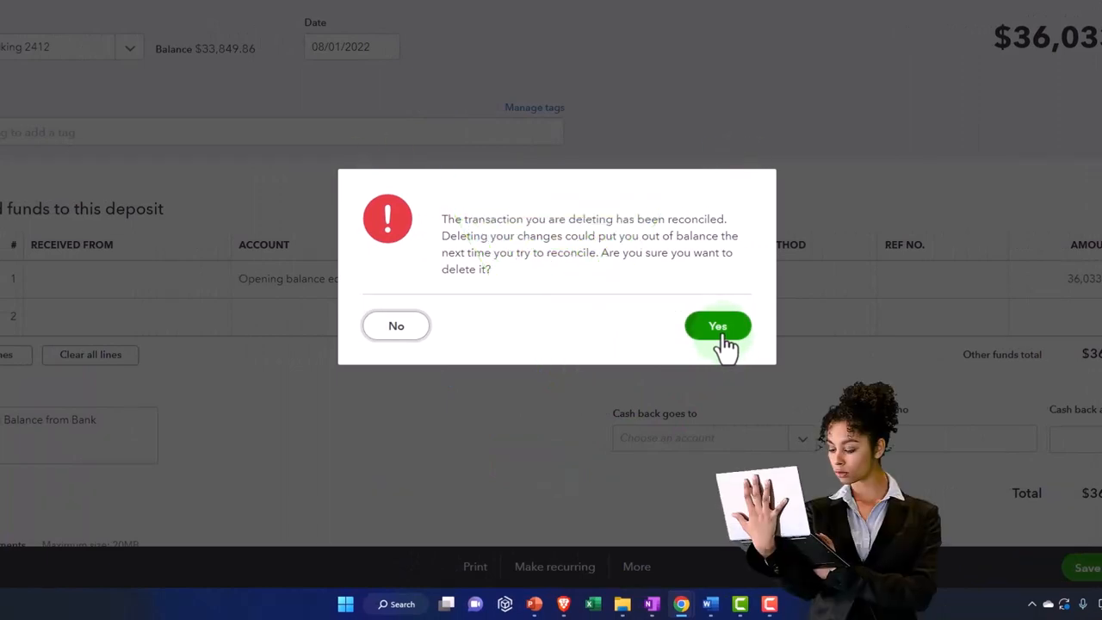
pyautogui.click(718, 326)
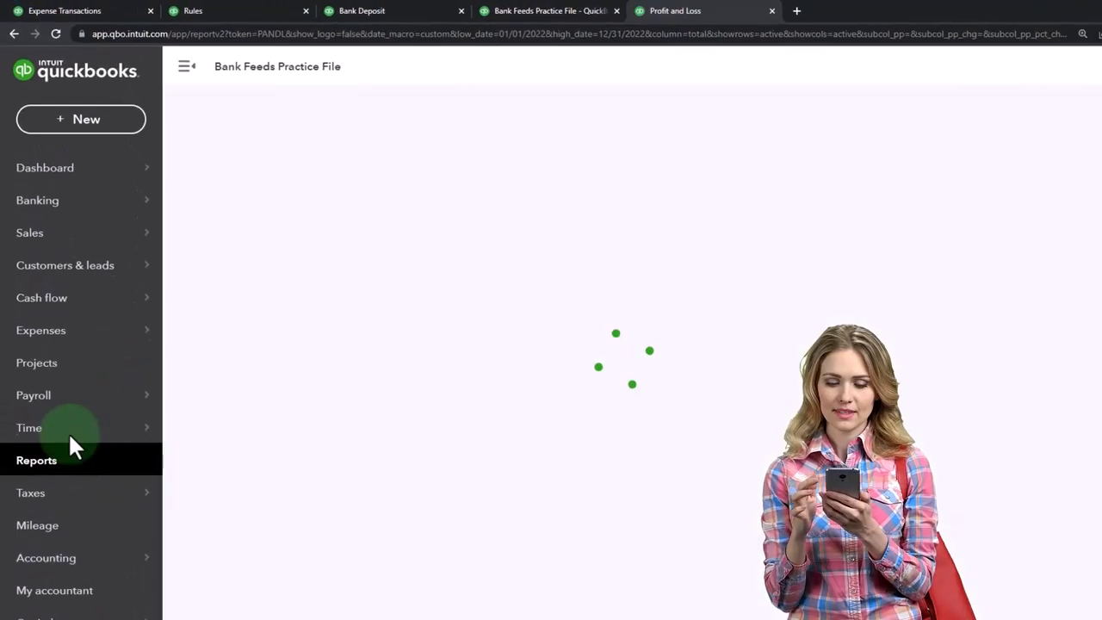
# - Run a Trial Balance report for 01/01/2022 to 12/31/2022
pyautogui.click(36, 460)
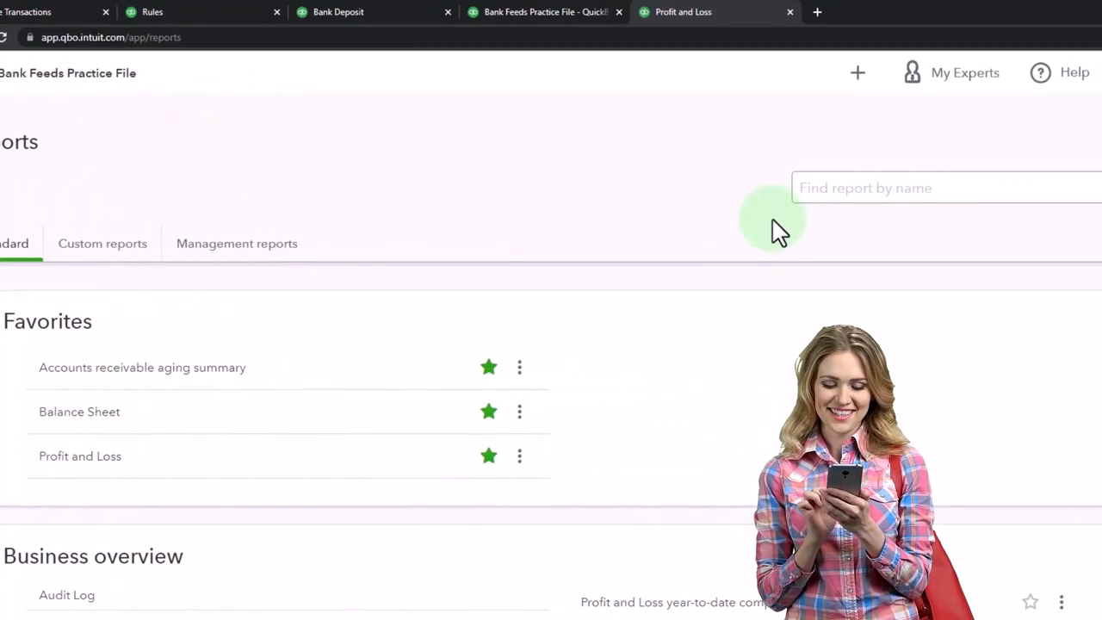
pyautogui.write('tria')
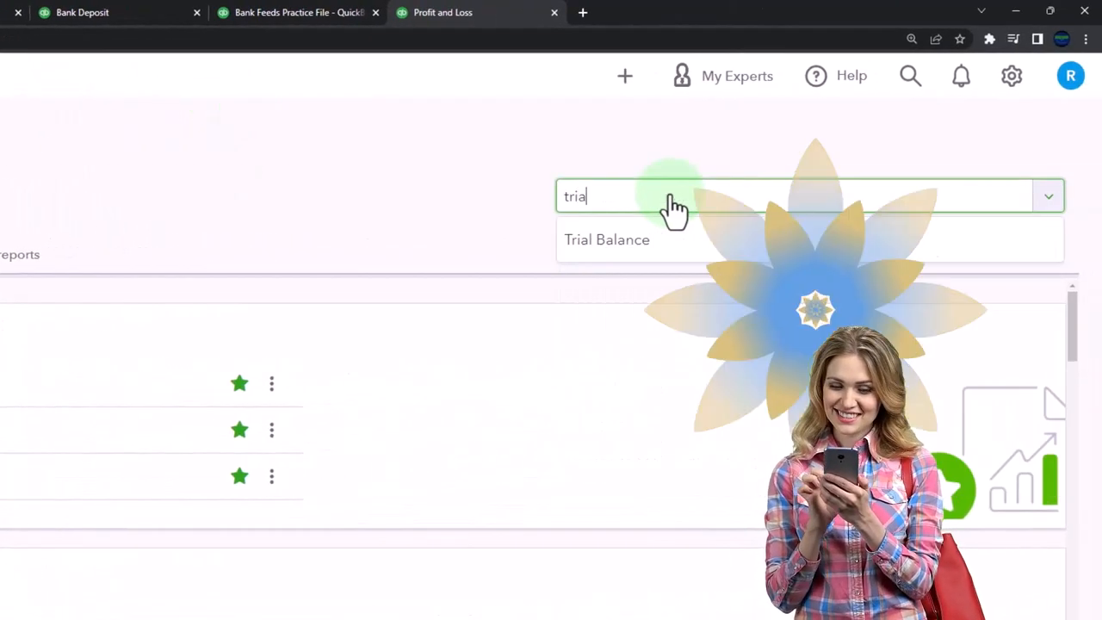
pyautogui.click(606, 239)
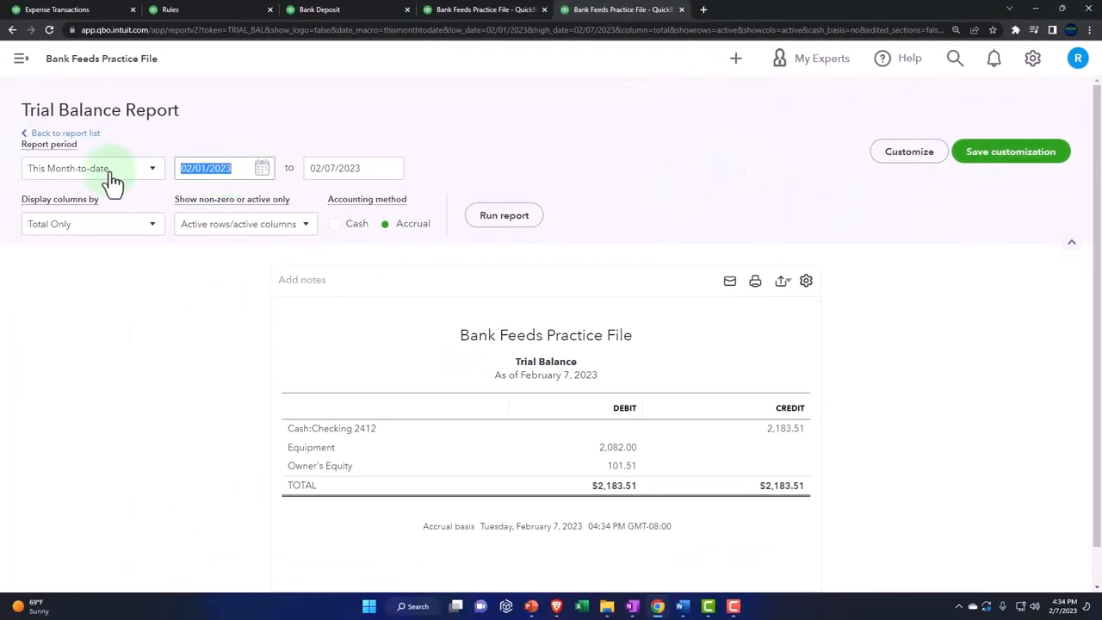
pyautogui.write('0101')
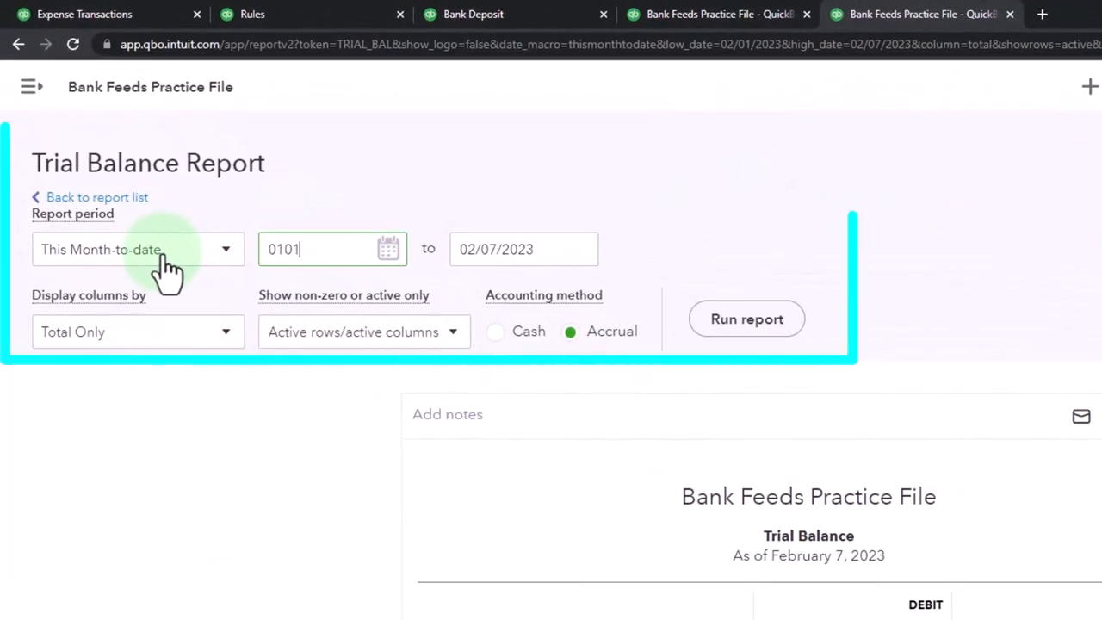
pyautogui.write('0')
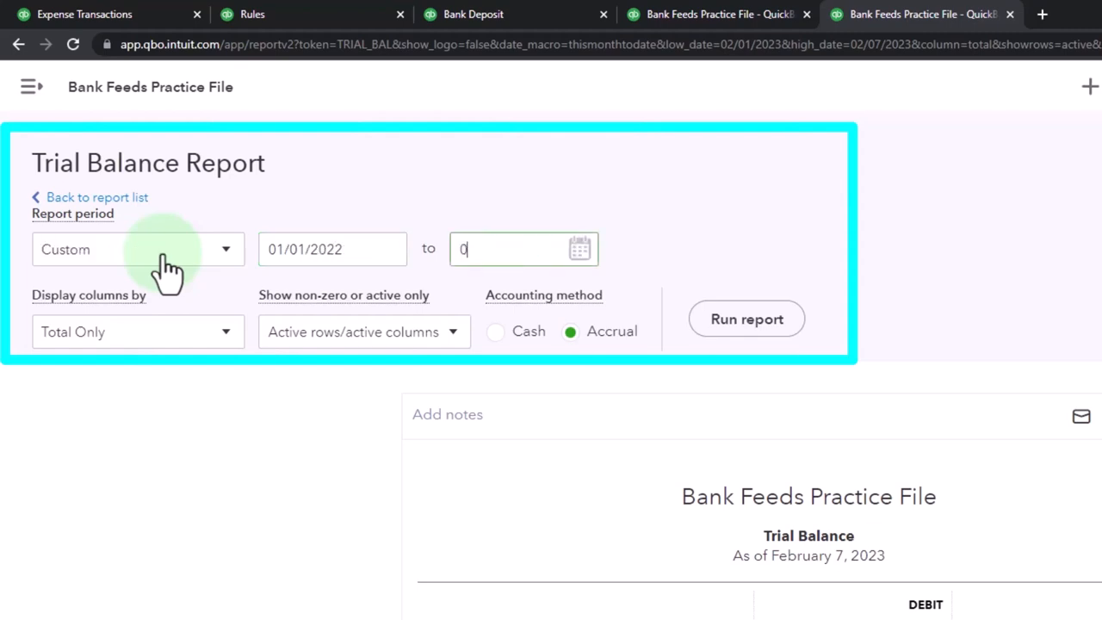
pyautogui.write('12312')
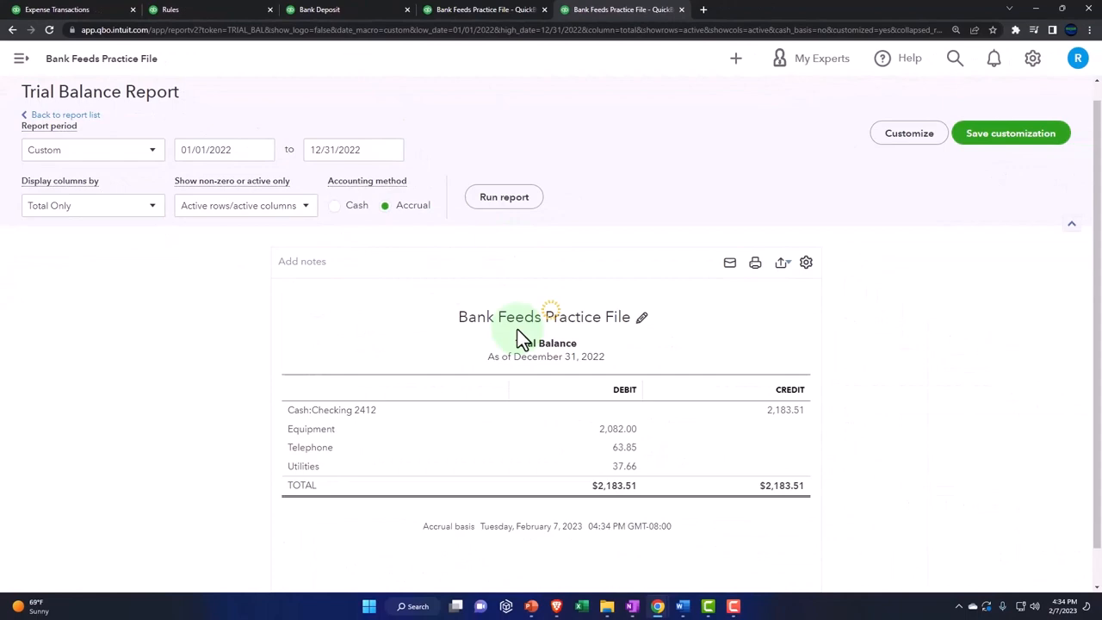
pyautogui.scroll(-3)
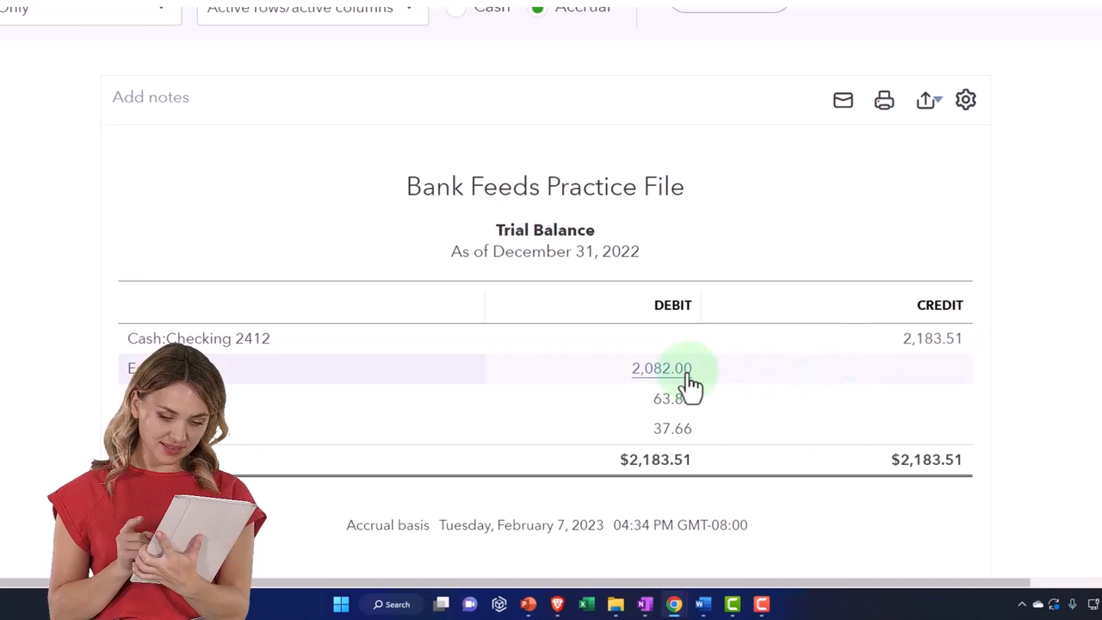
pyautogui.scroll(-3)
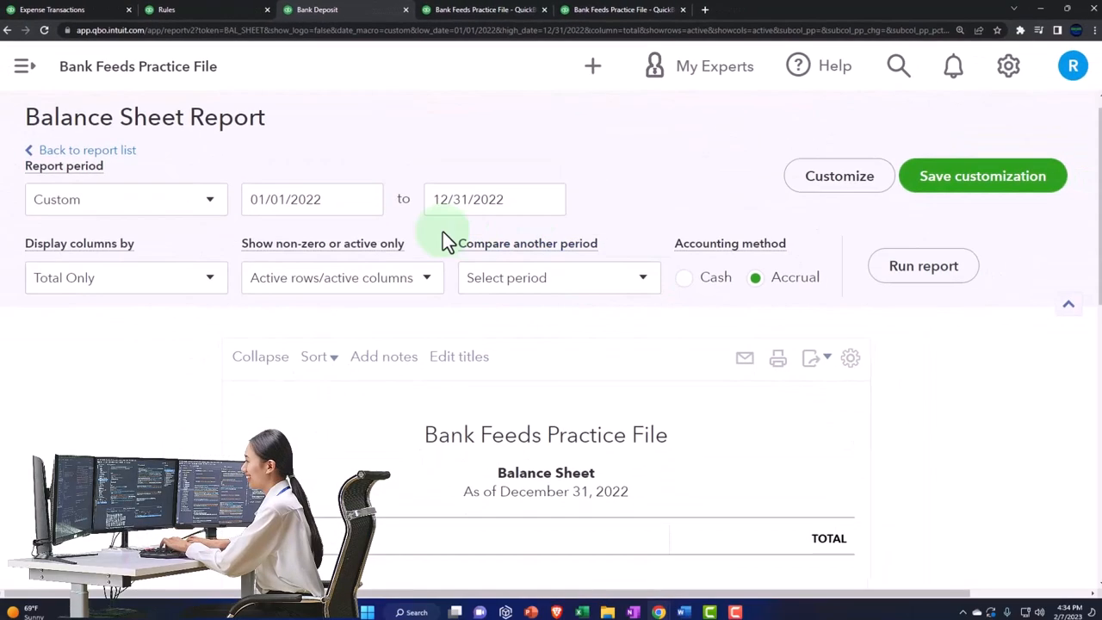
# - Set 01/01/2023–12/31/2023 and rerun both reports, trial balance showing Equipment 2,082.00, Owner's Equity 101.51
pyautogui.click(311, 199)
pyautogui.write('3')
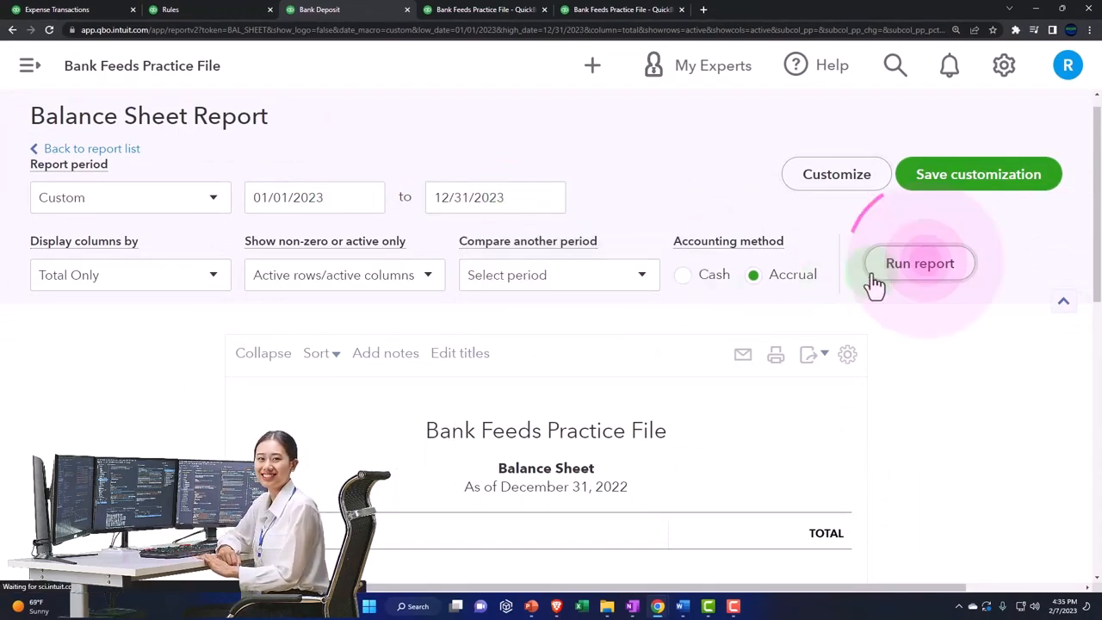
pyautogui.click(919, 262)
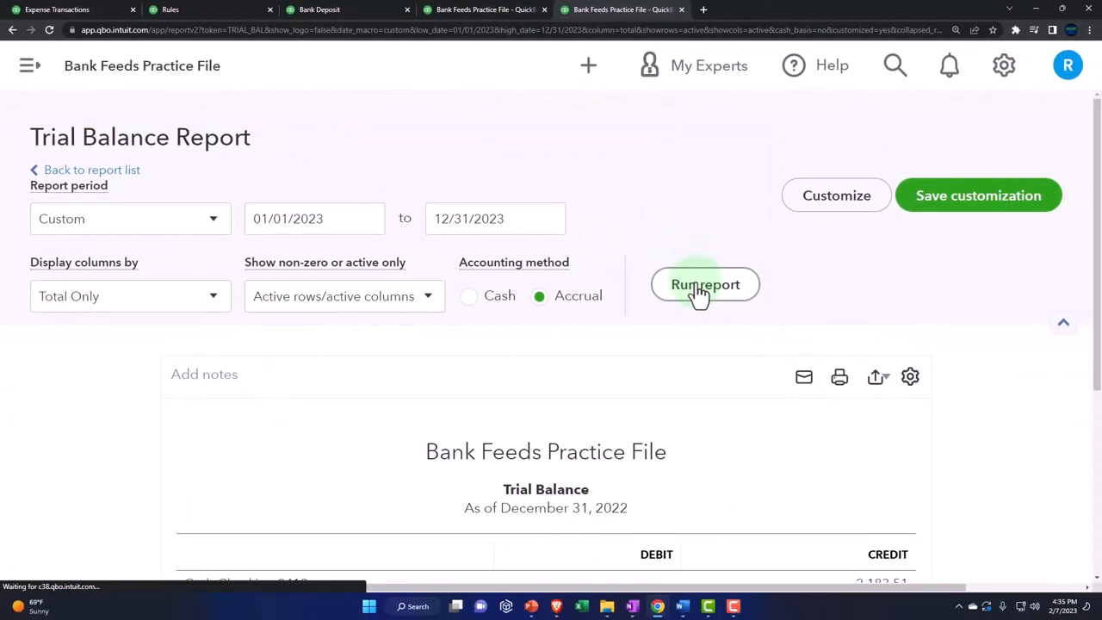
pyautogui.click(706, 284)
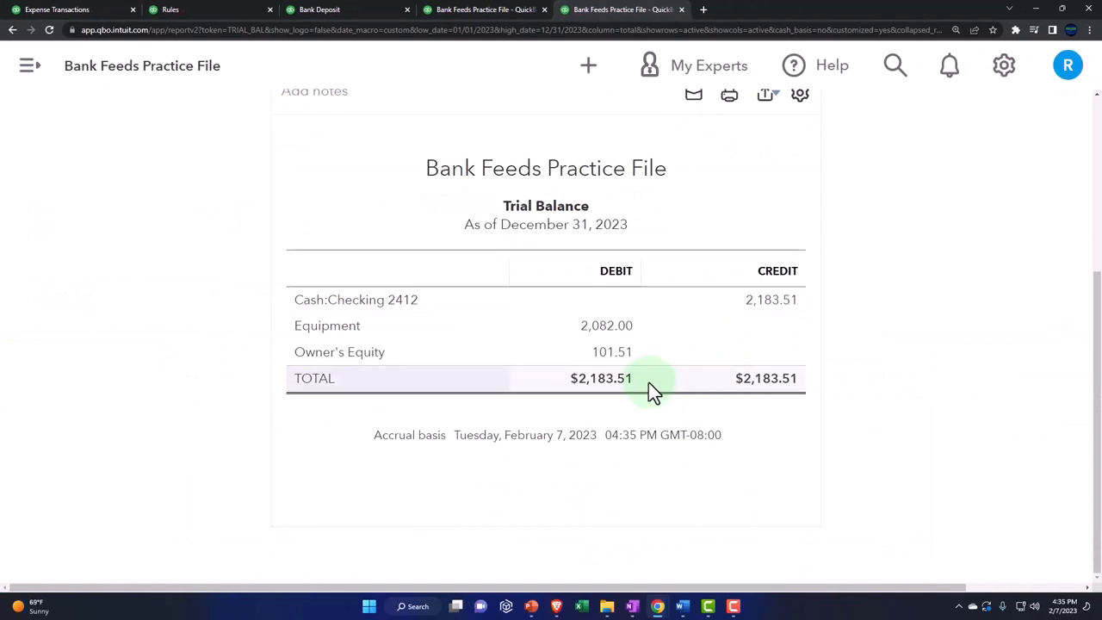